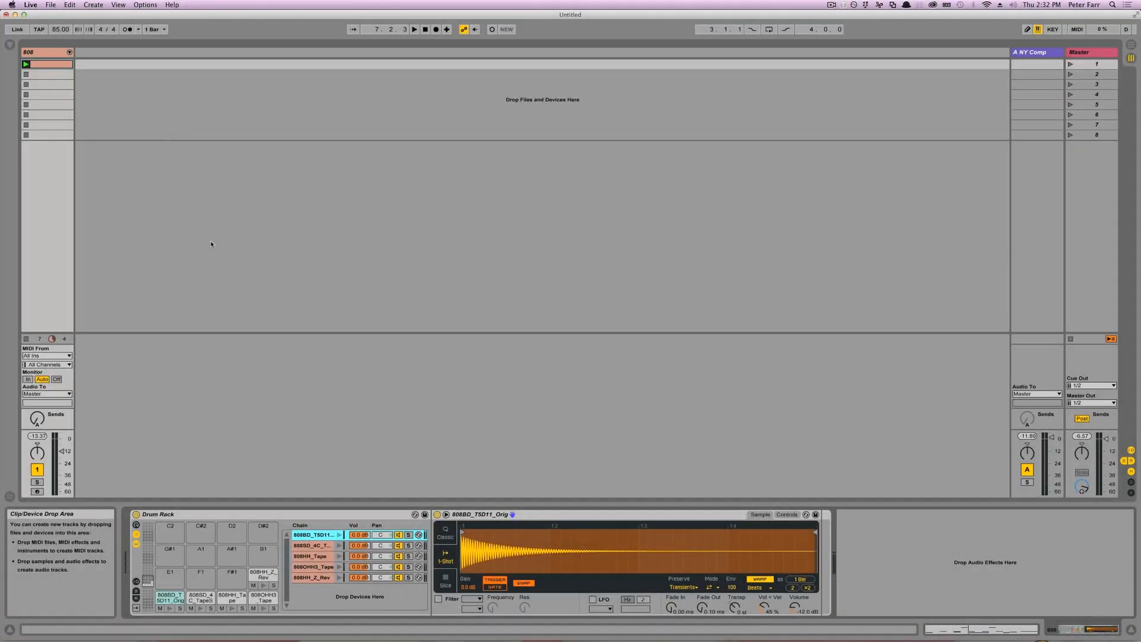
mouse_move(224, 250)
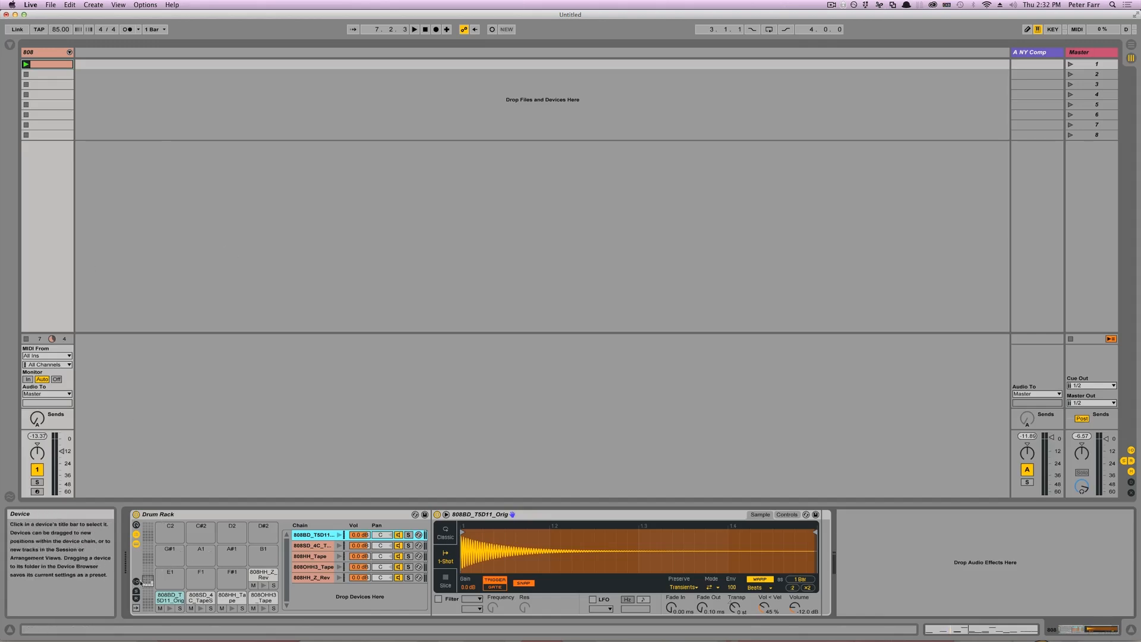
mouse_move(139, 586)
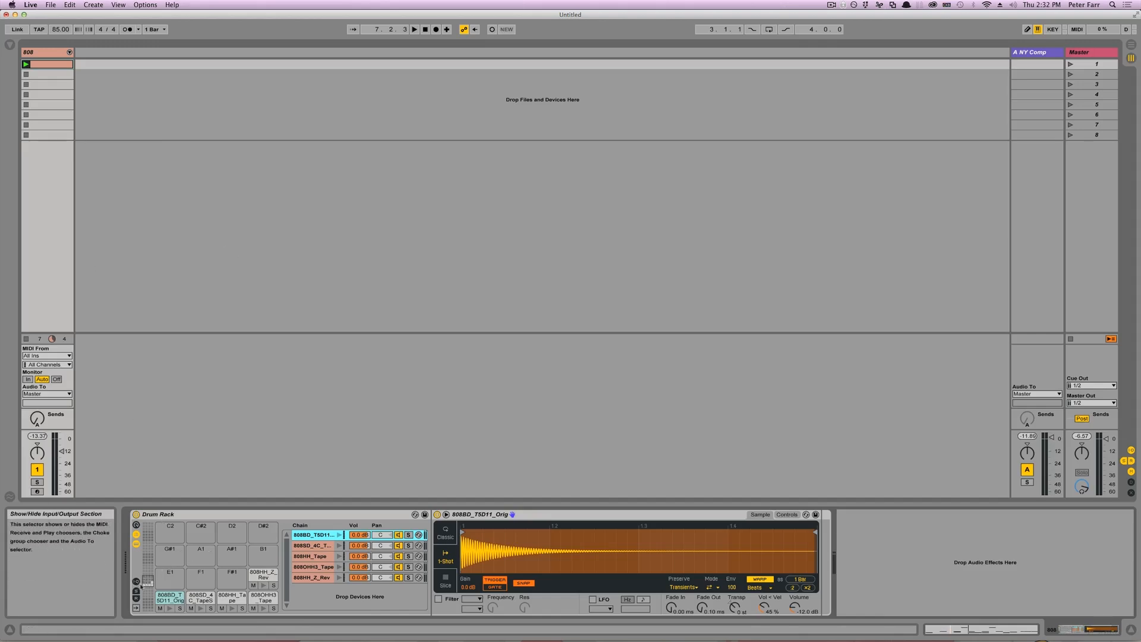
- Open the drum clip to view its notes, then return to the 808 Drum Rack's devices
double_click(27, 64)
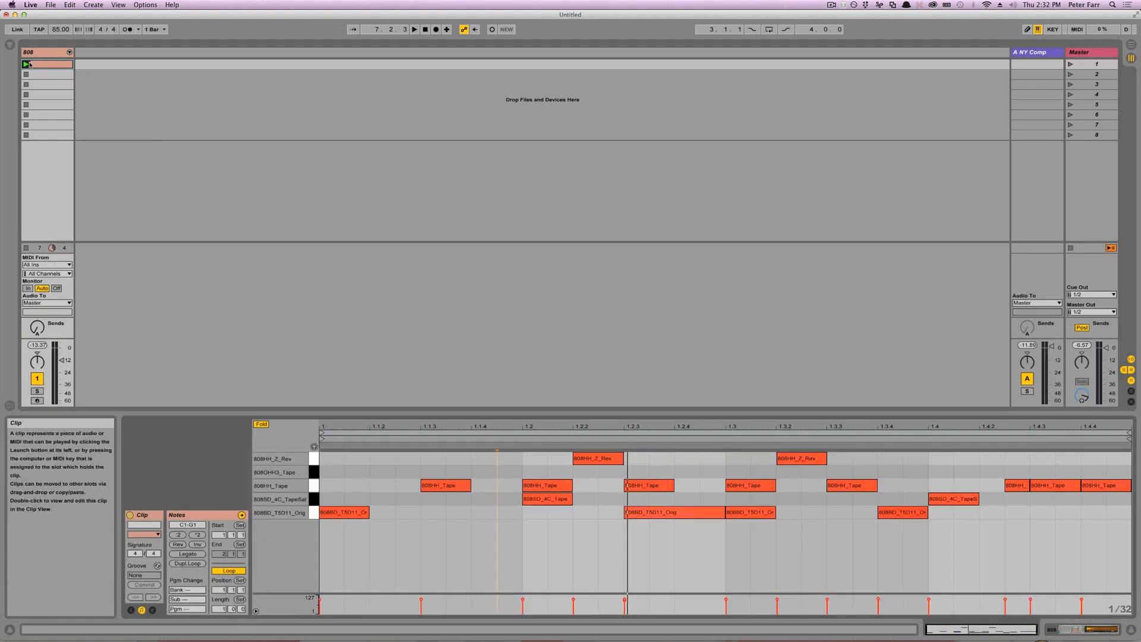
mouse_move(26, 64)
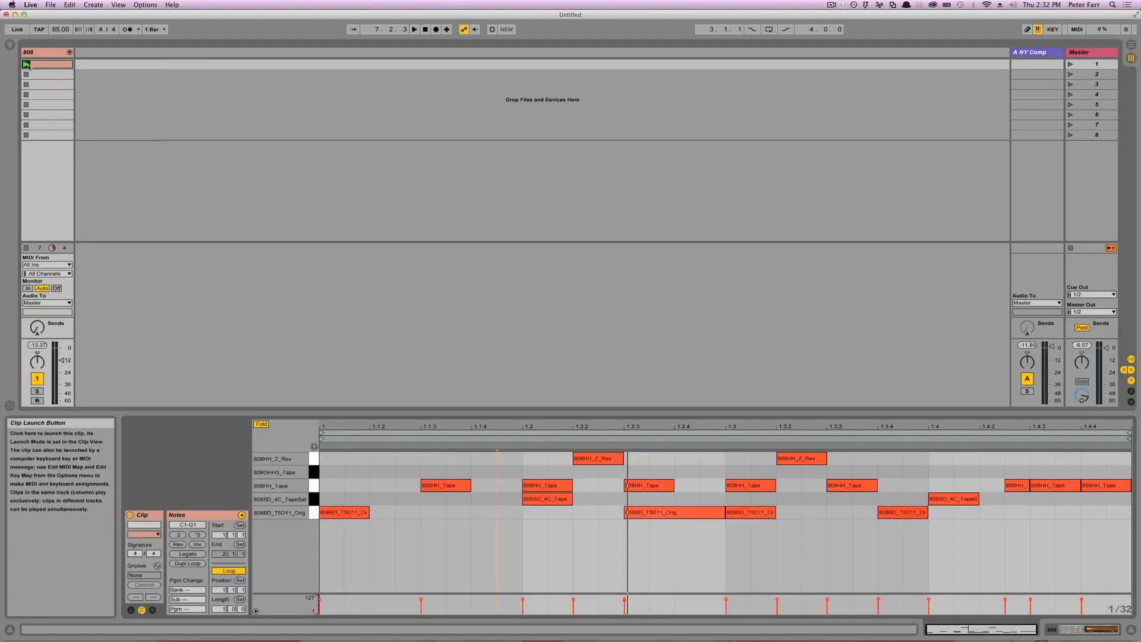
click(414, 29)
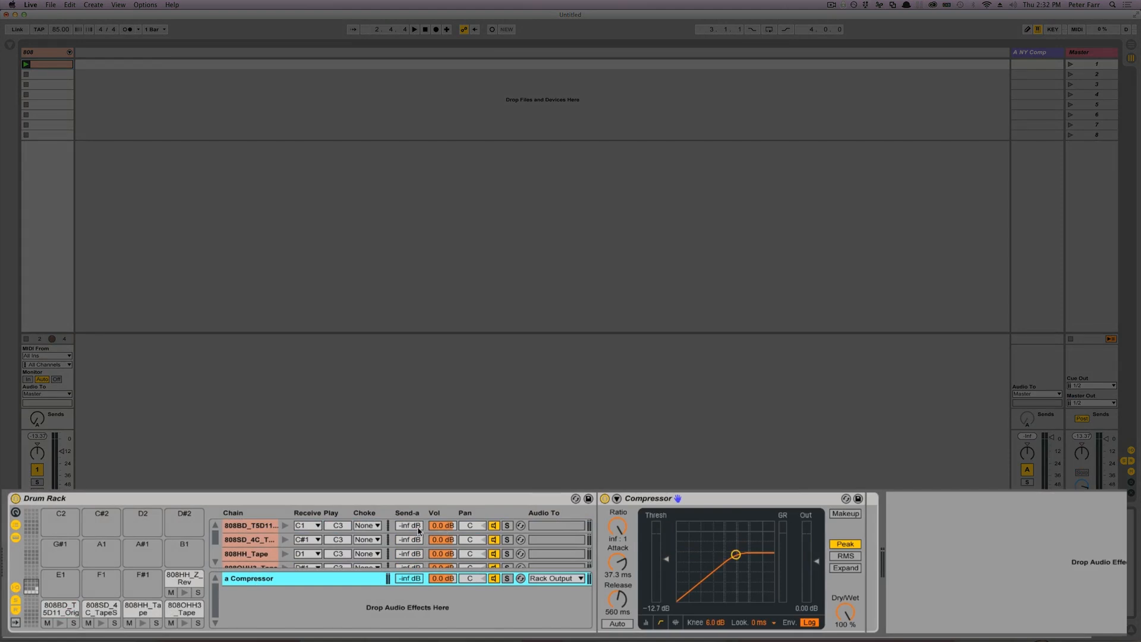
- Select the kick and 808HH_Tape chains and raise the hi-hat's send to the return
click(249, 539)
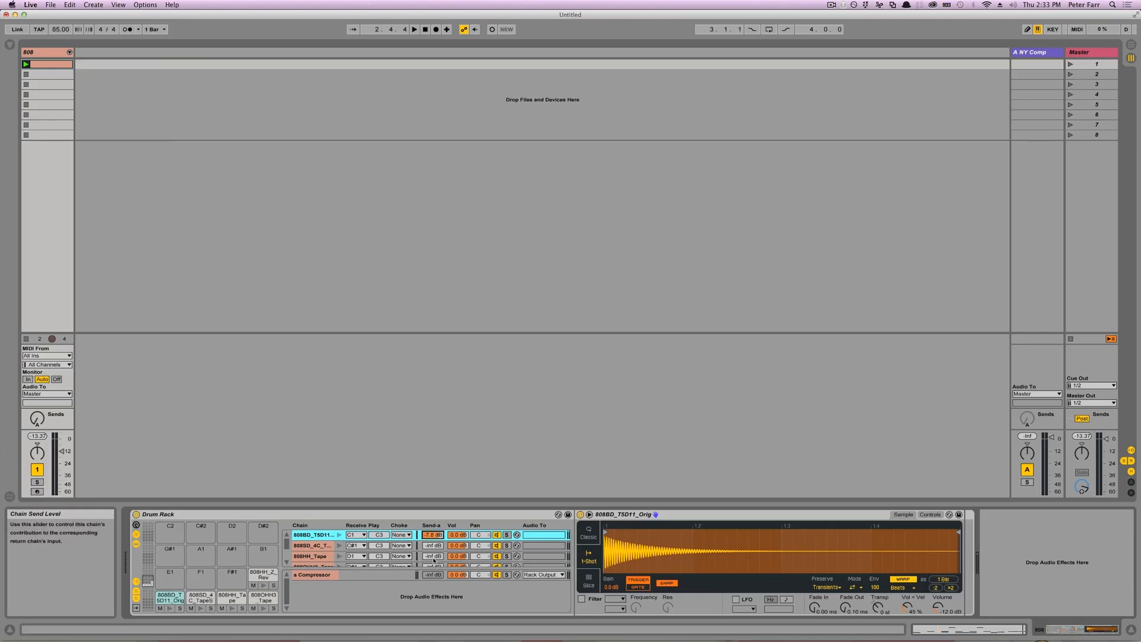
click(311, 556)
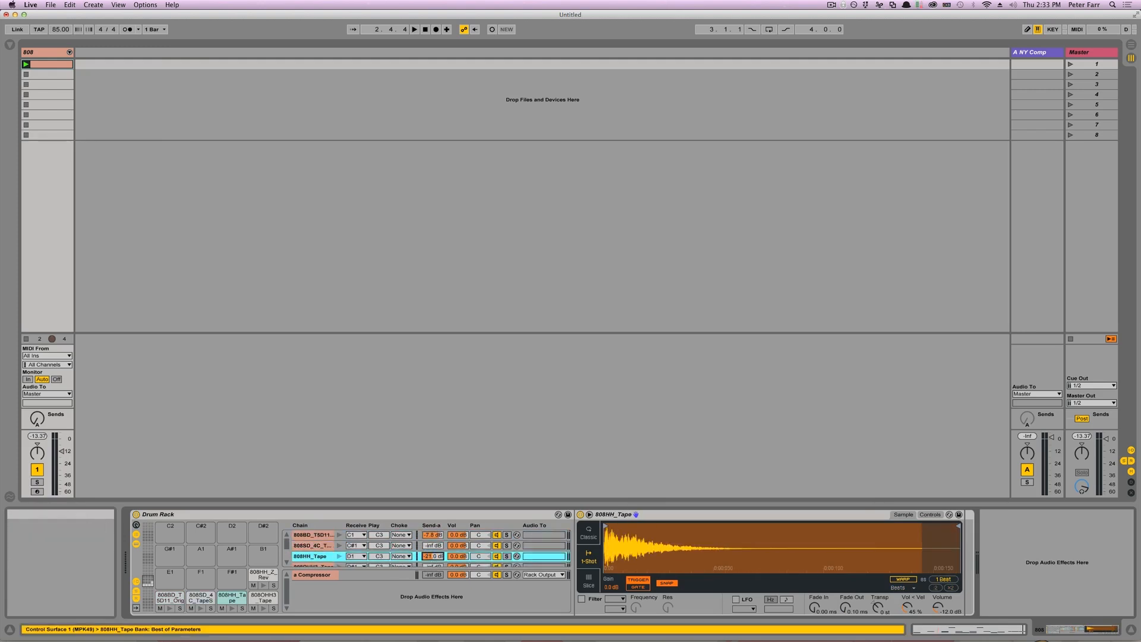
drag(433, 558, 434, 549)
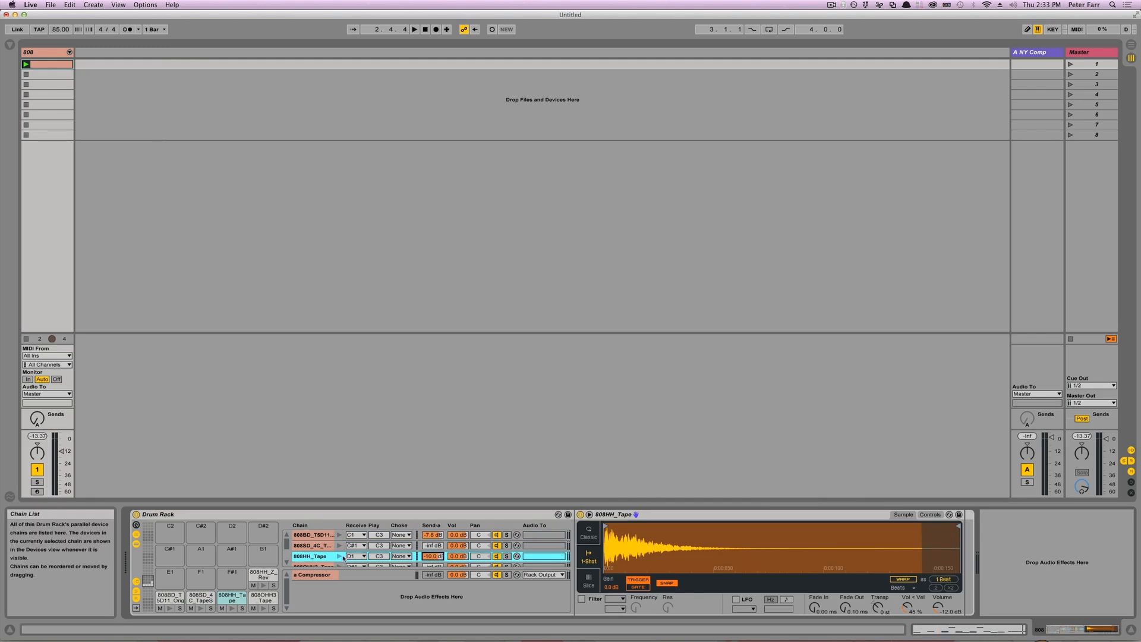
- Set the kick chain's send to 0.0 dB, then reselect the Compressor and 808HH_Tape chains
click(313, 534)
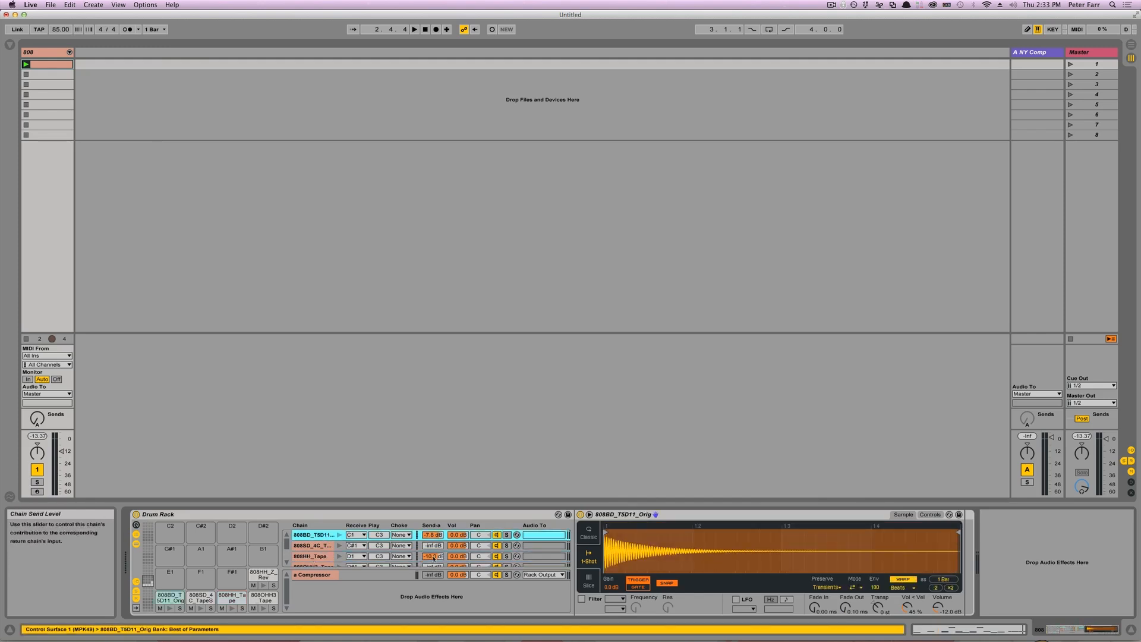
drag(432, 535, 432, 549)
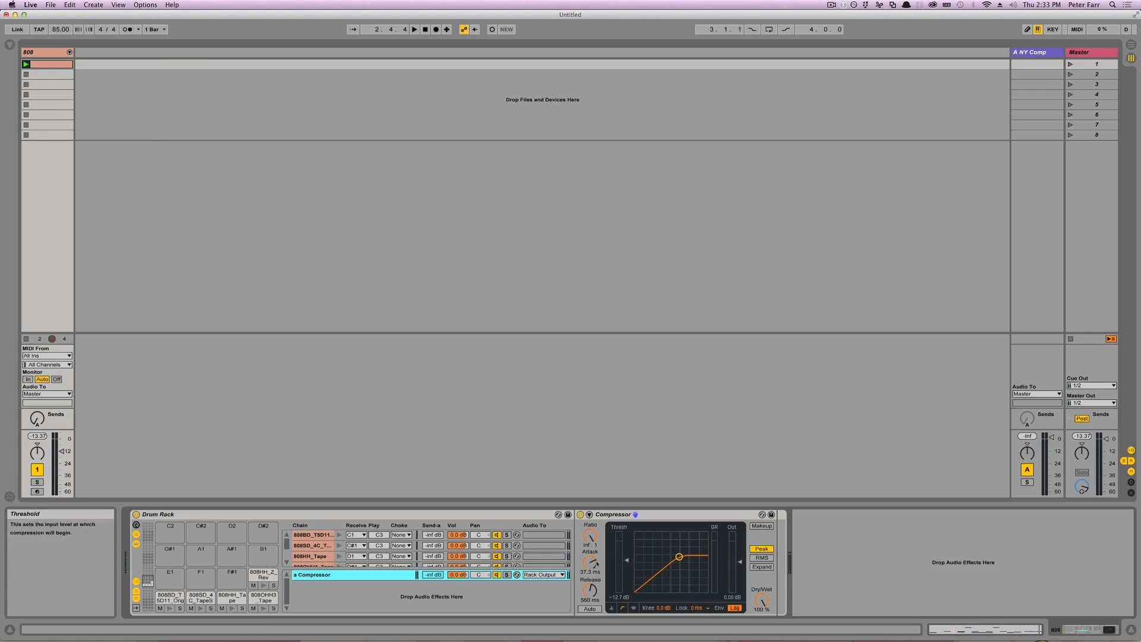
click(311, 545)
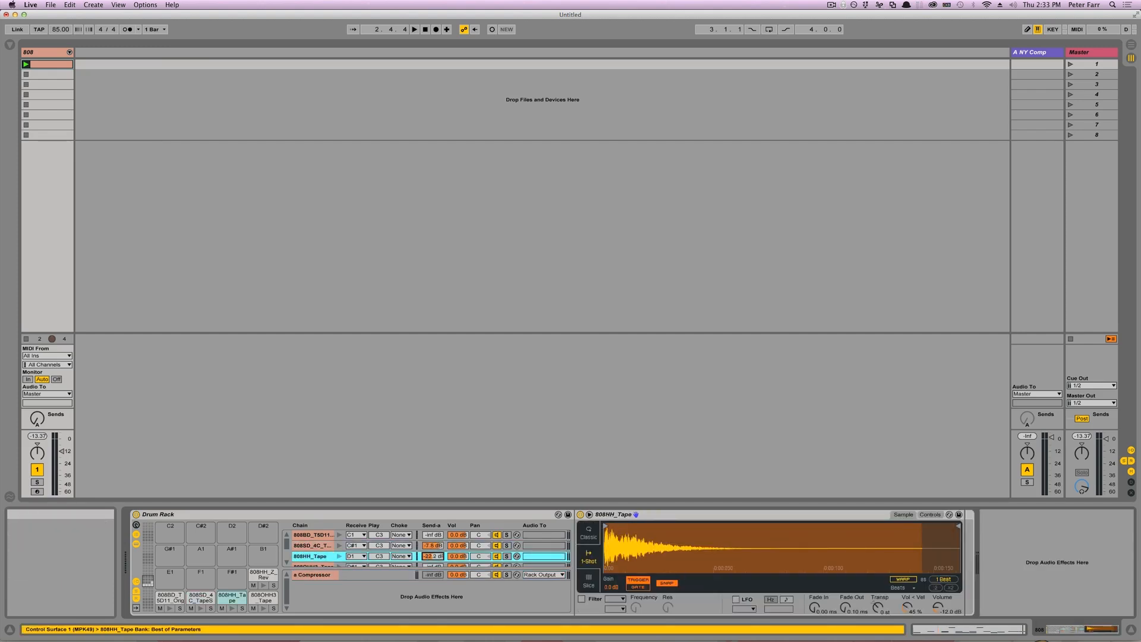
click(313, 544)
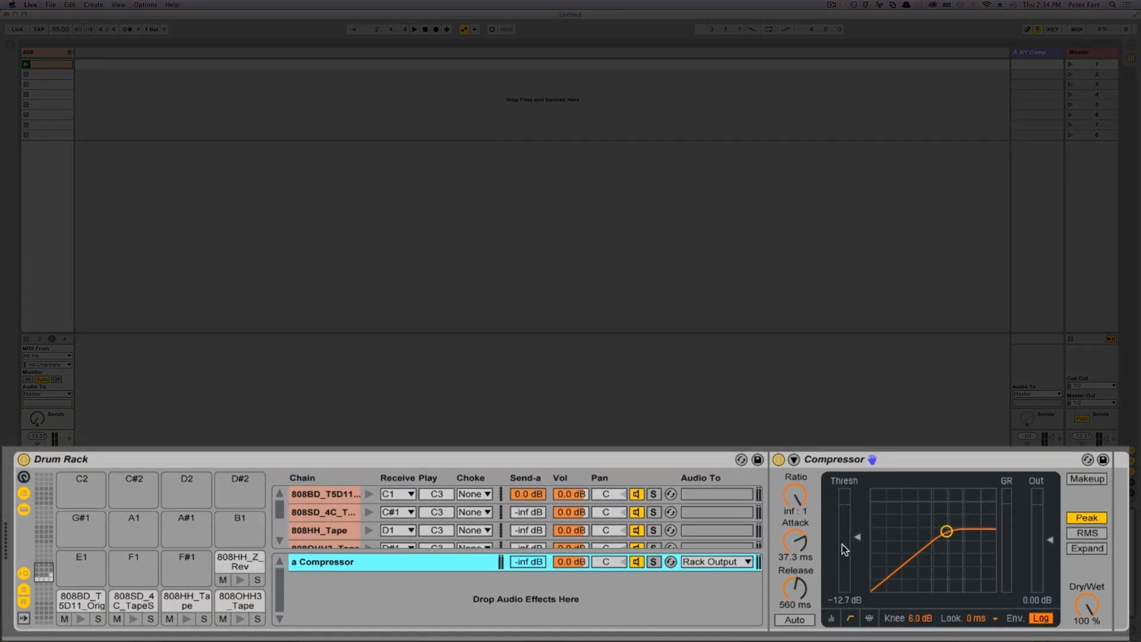
click(414, 30)
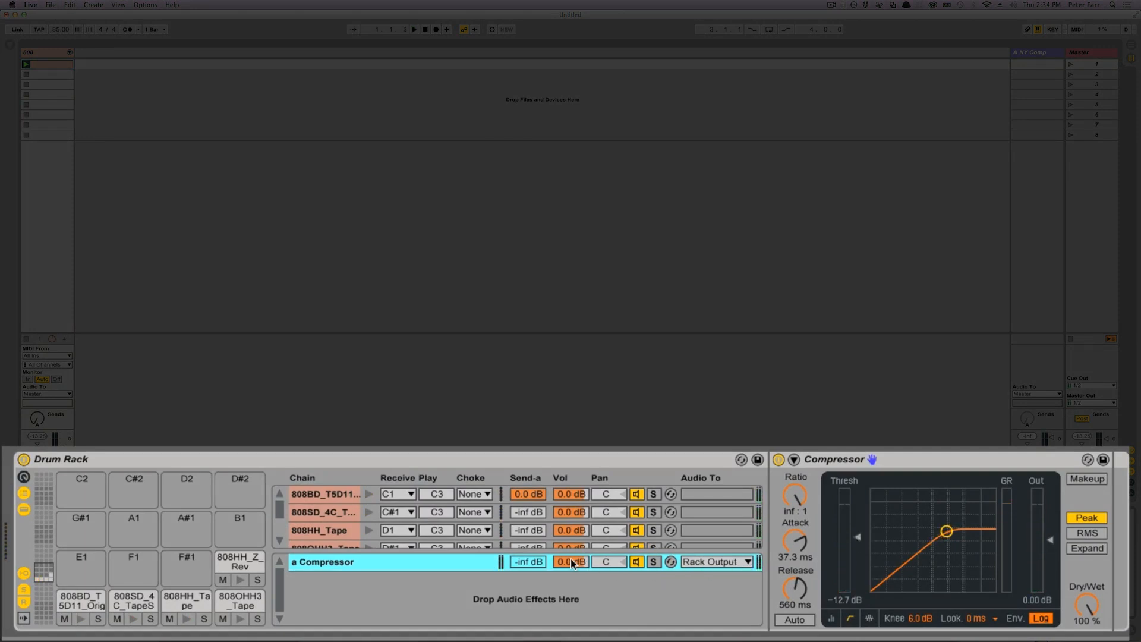
drag(570, 561, 570, 563)
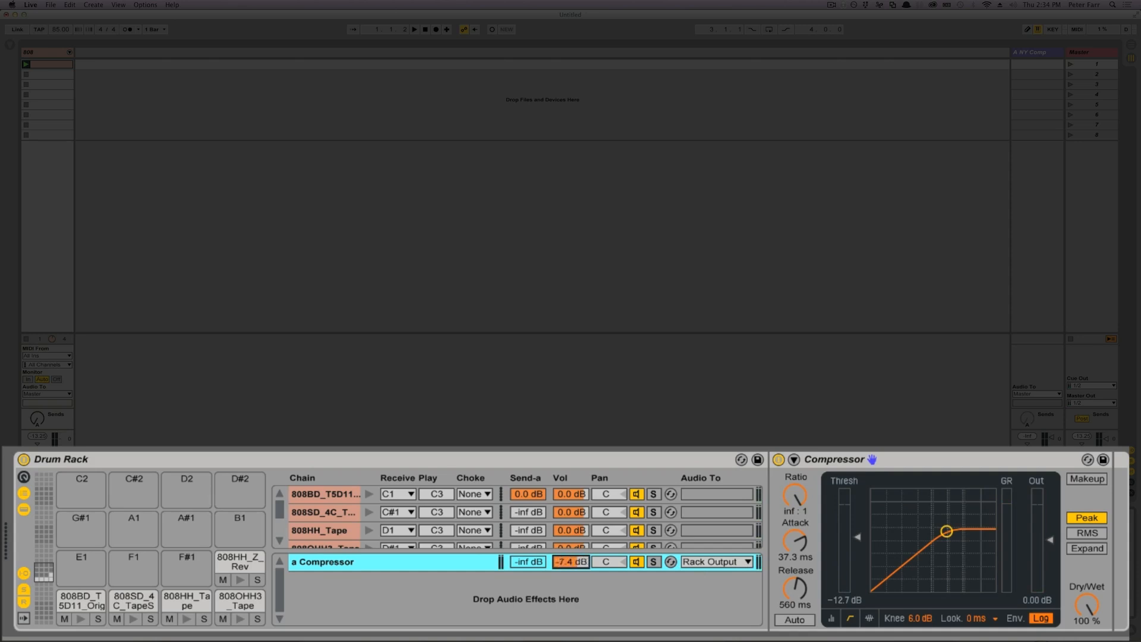
click(570, 561)
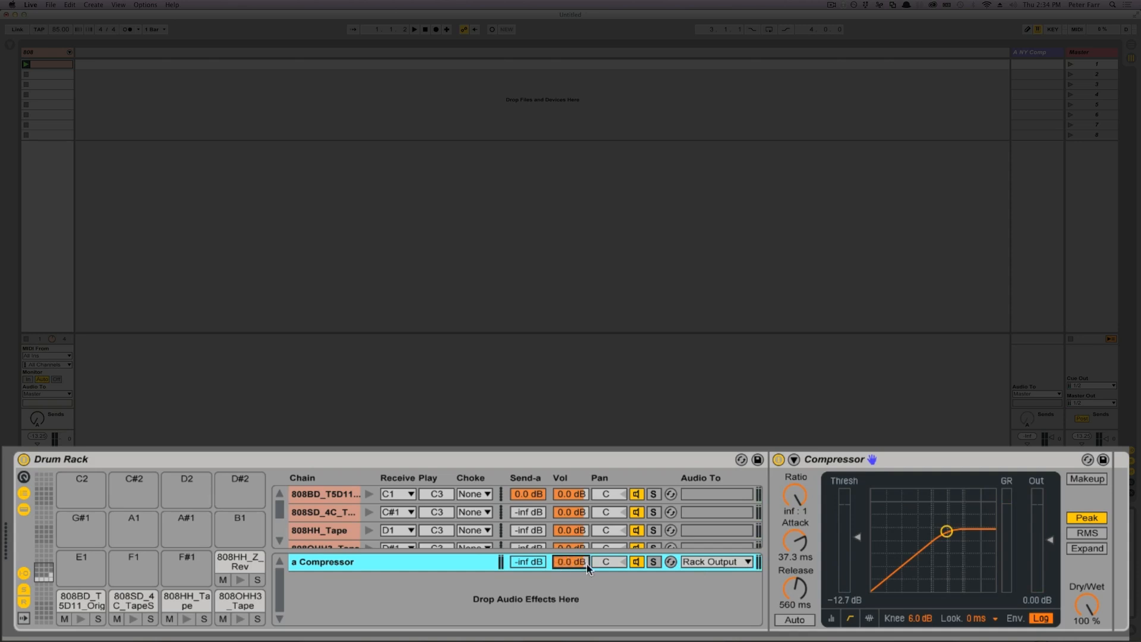
click(1086, 478)
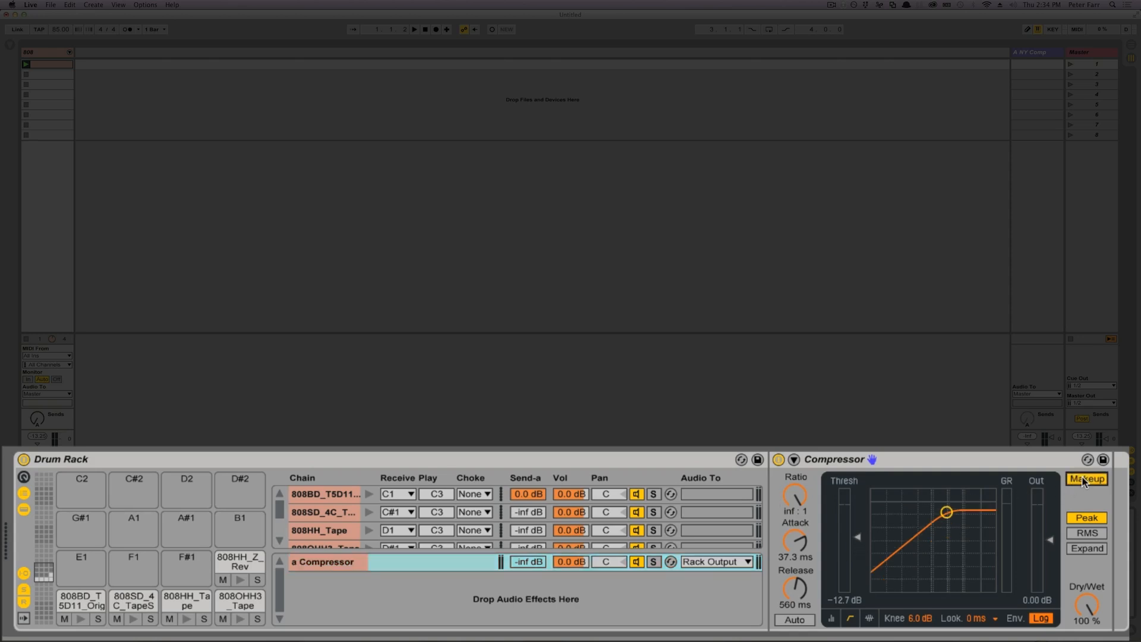
click(1086, 478)
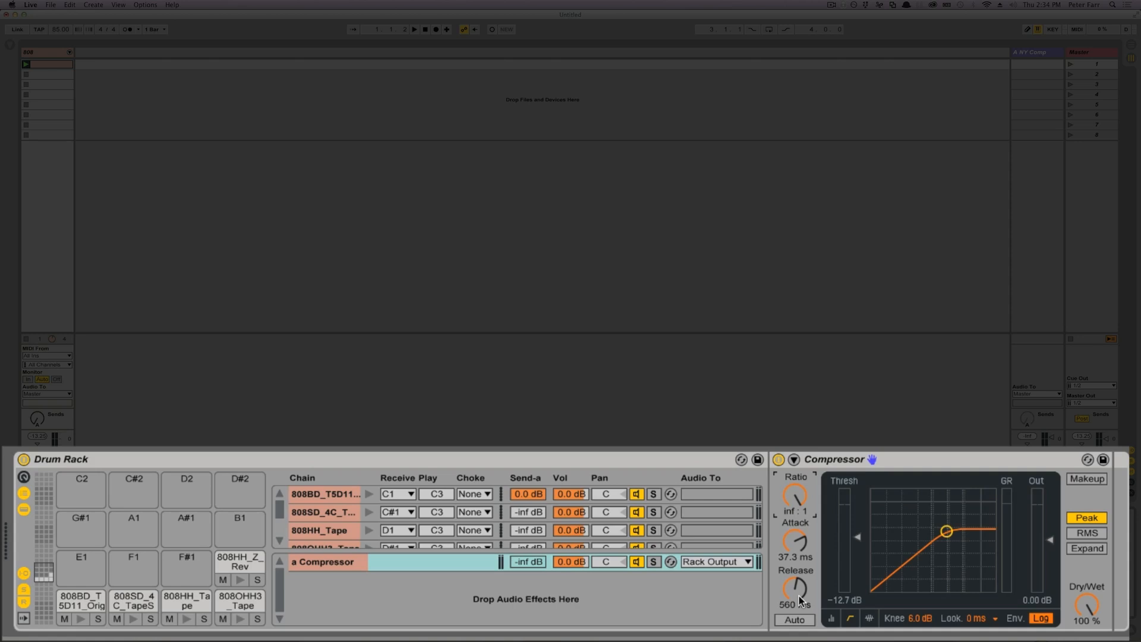
mouse_move(812, 560)
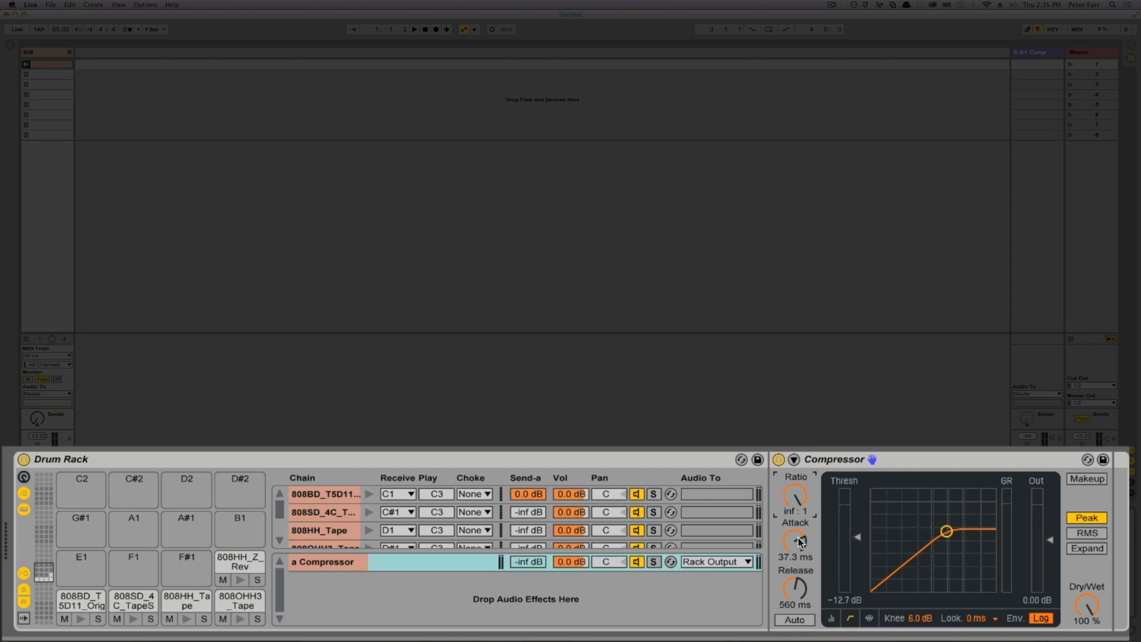
- Tweak the Compressor attack (34.0 ms, 129 ms release), then show the 808BD_T5D11_Orig kick sample
drag(795, 542, 795, 534)
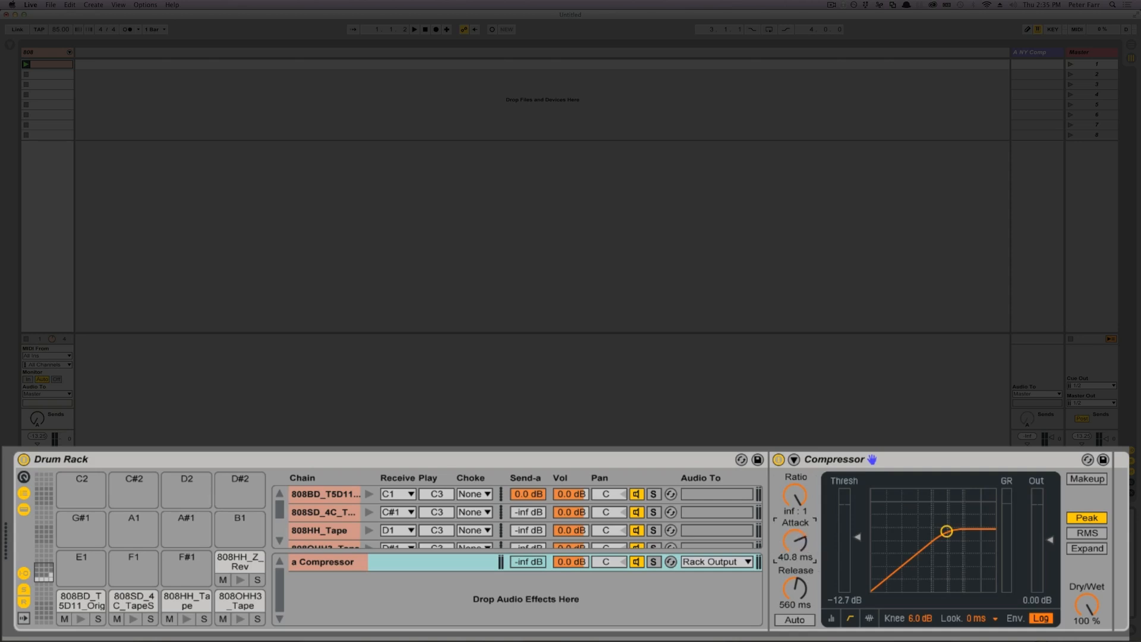
drag(795, 537, 795, 544)
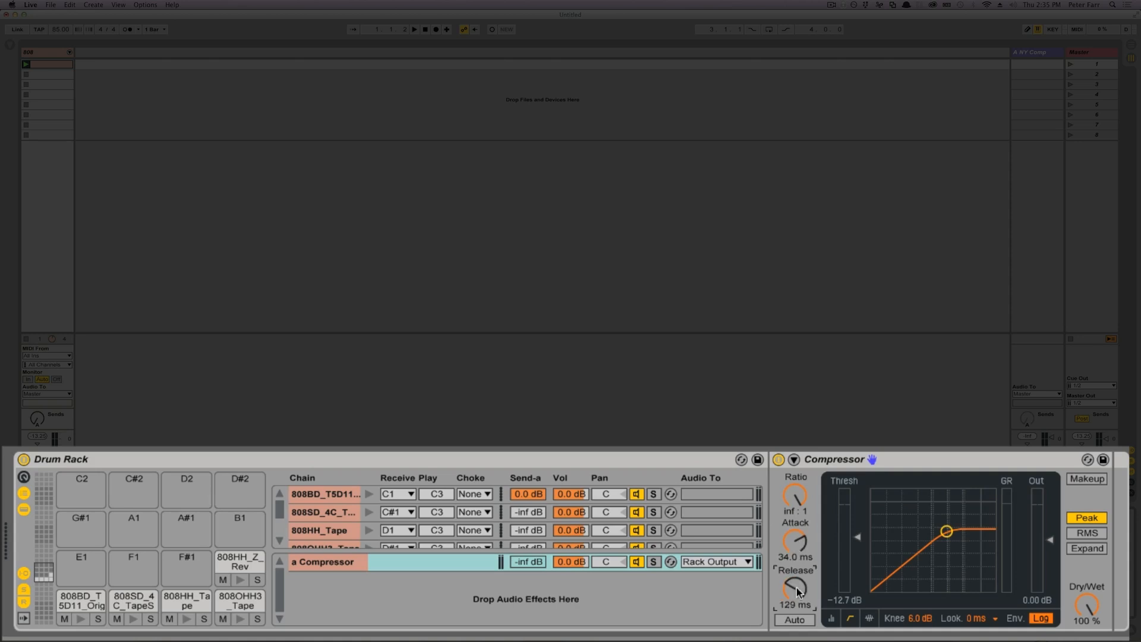
mouse_move(800, 571)
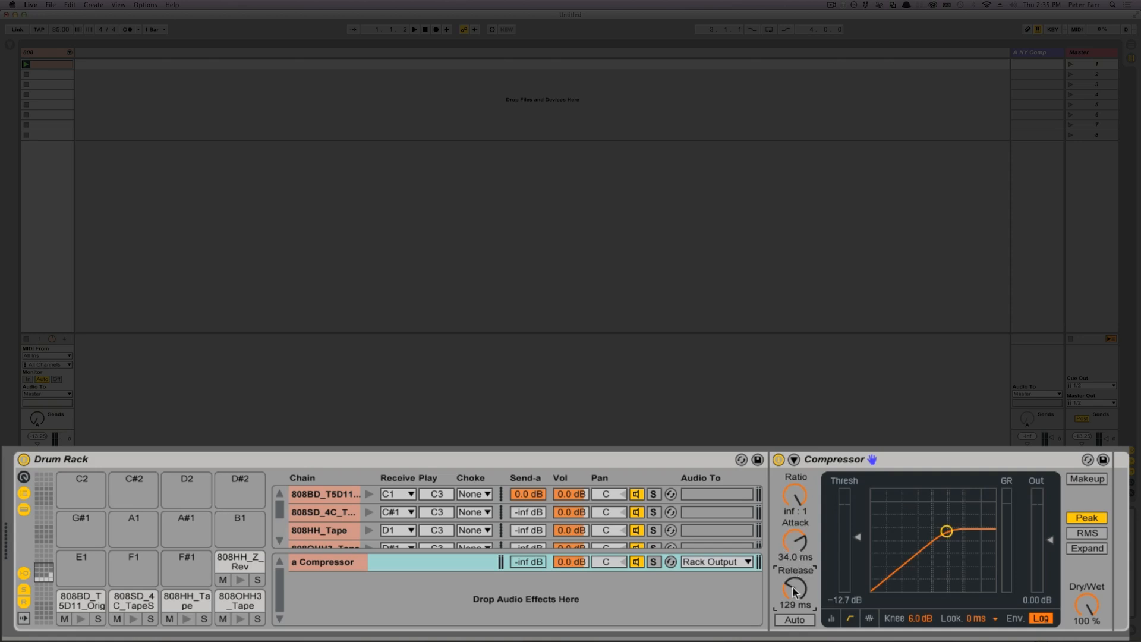
mouse_move(799, 596)
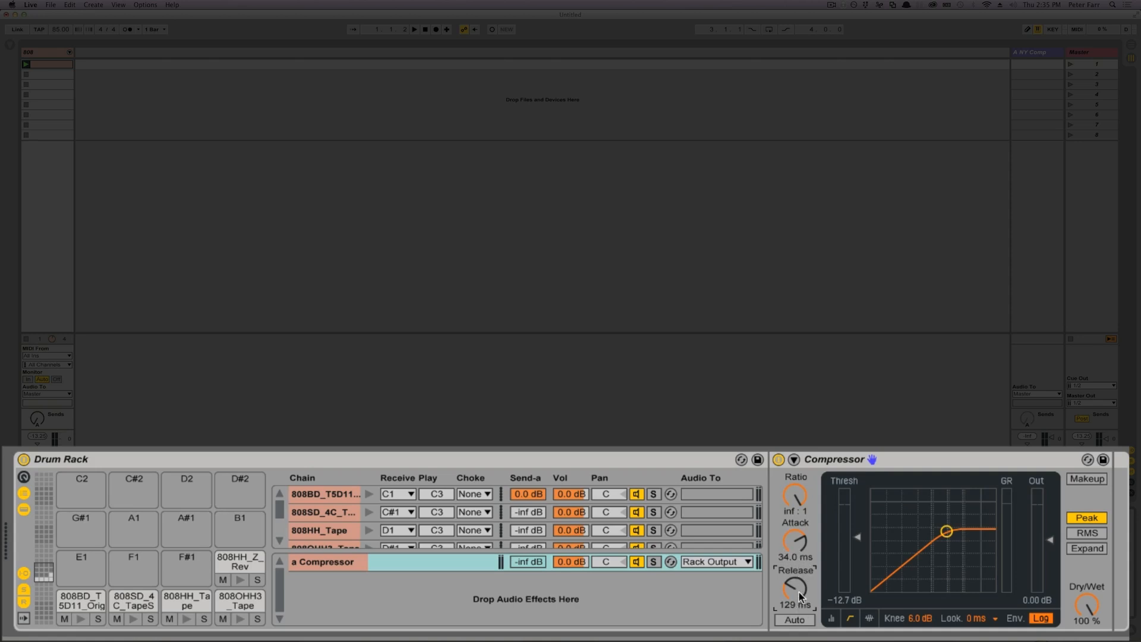
mouse_move(802, 591)
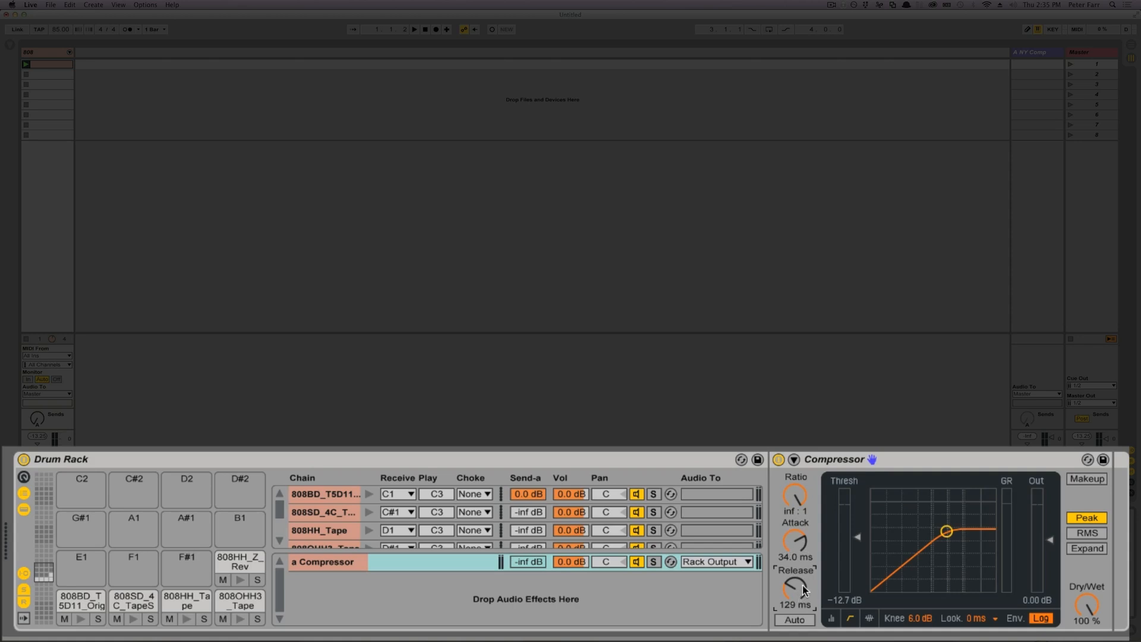
mouse_move(770, 574)
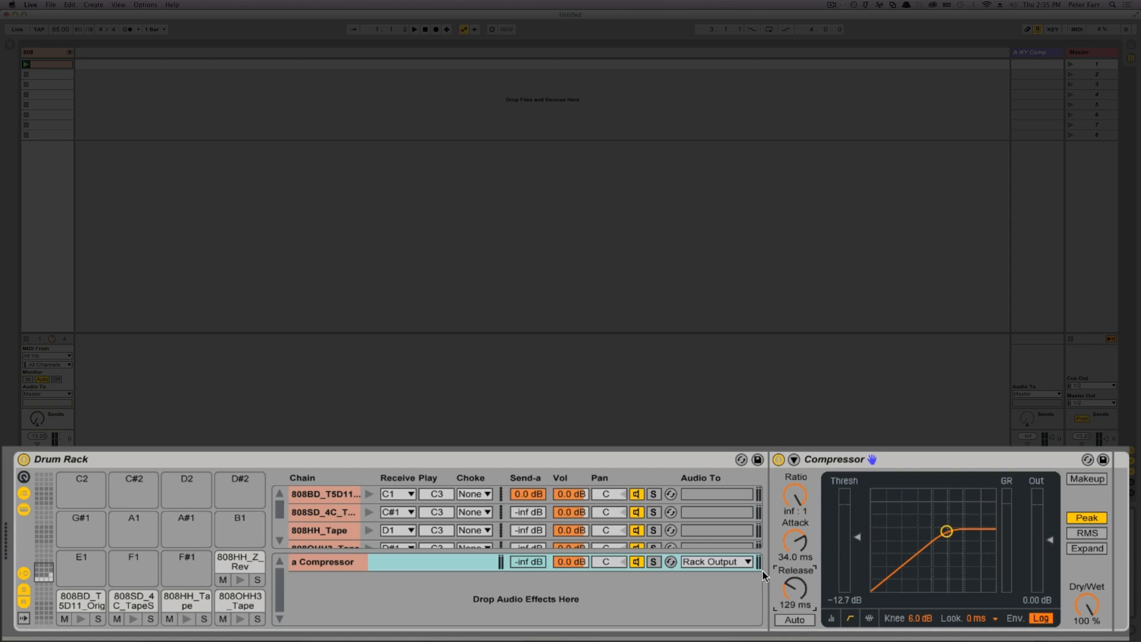
mouse_move(804, 531)
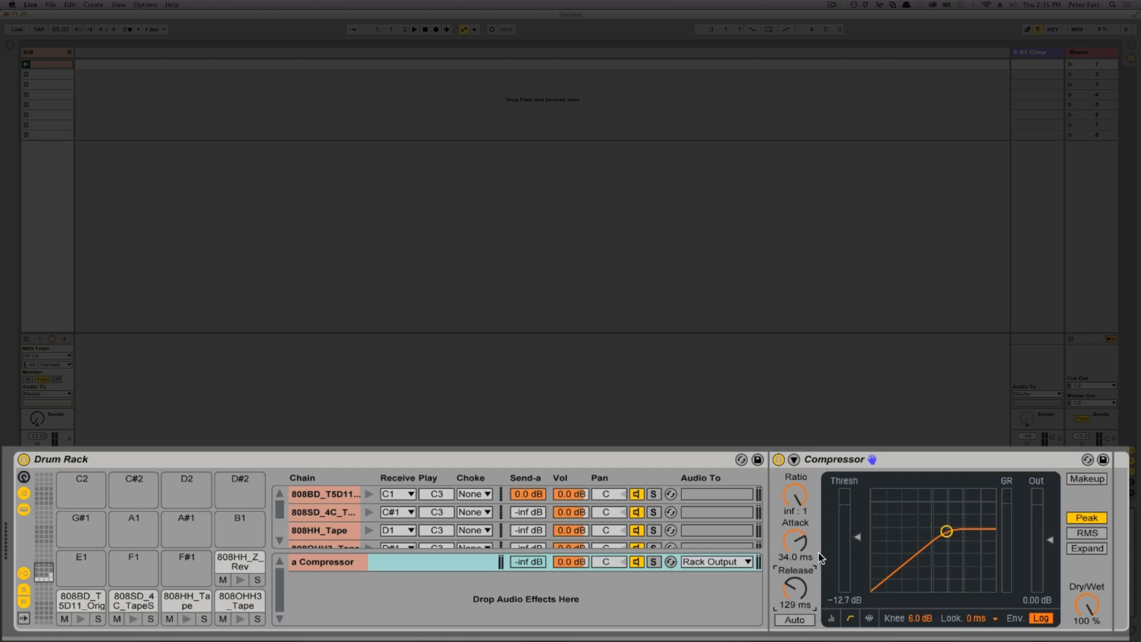
click(324, 561)
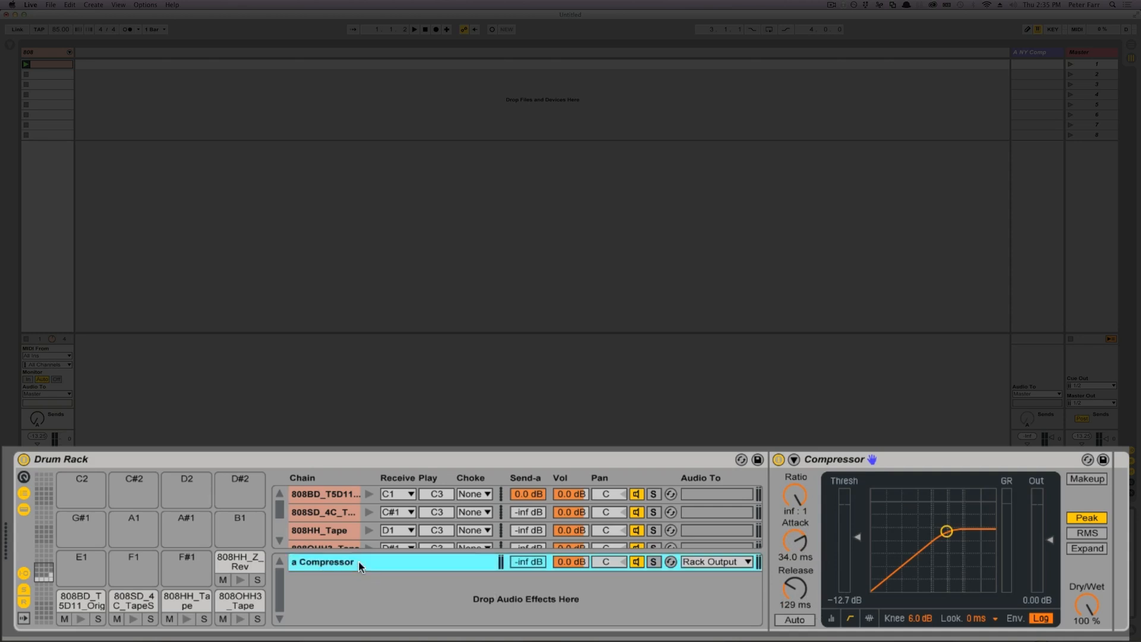
mouse_move(622, 549)
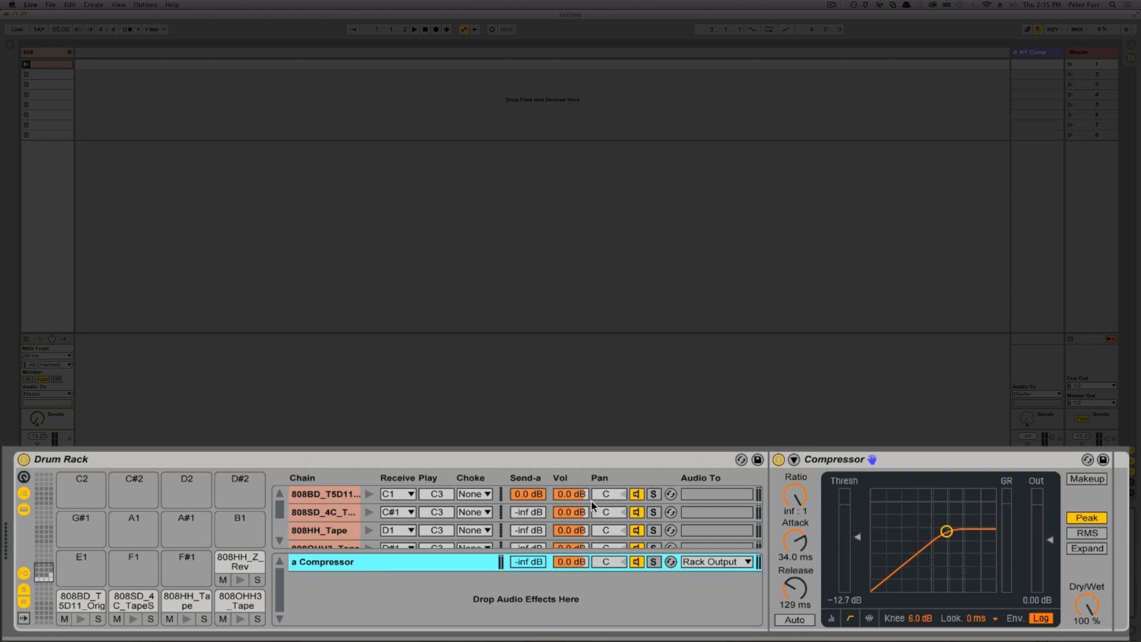
mouse_move(594, 503)
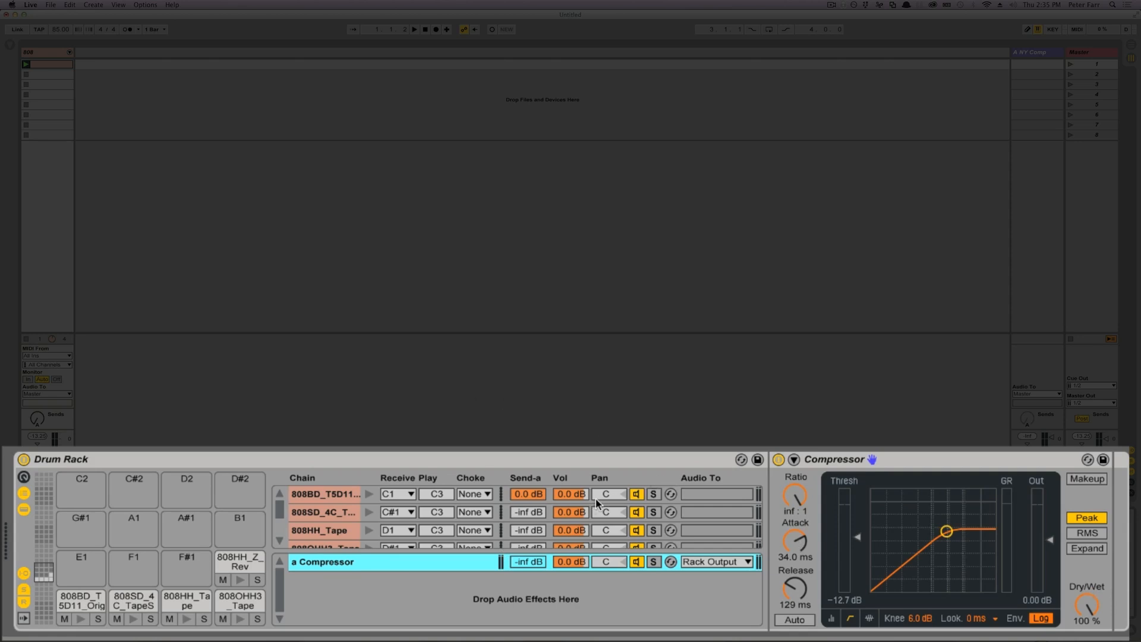
mouse_move(304, 502)
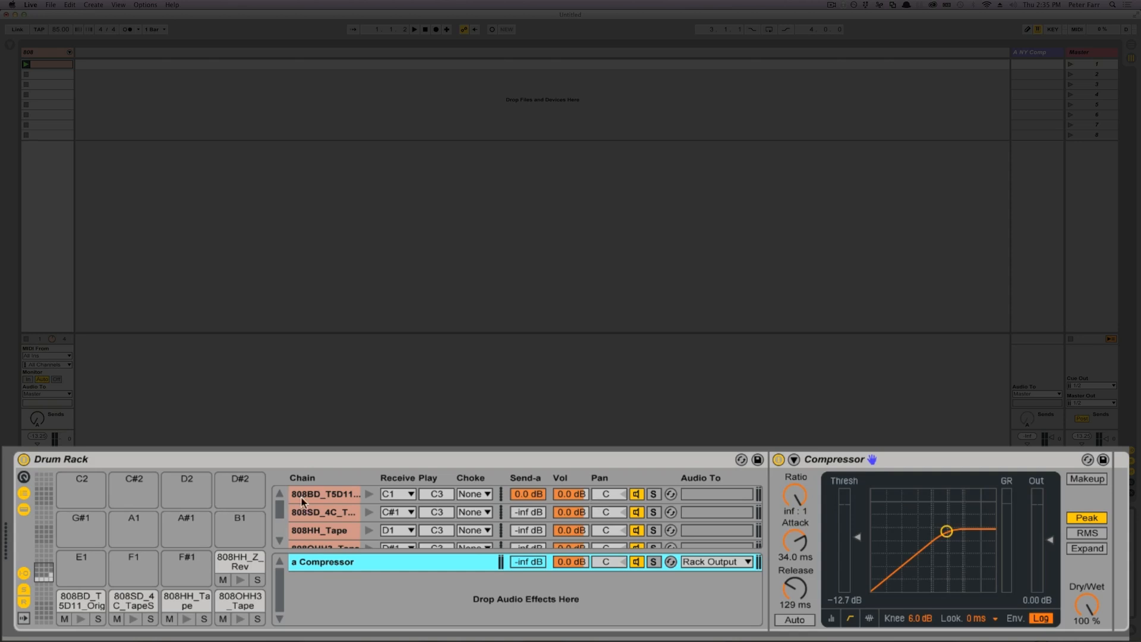
click(325, 494)
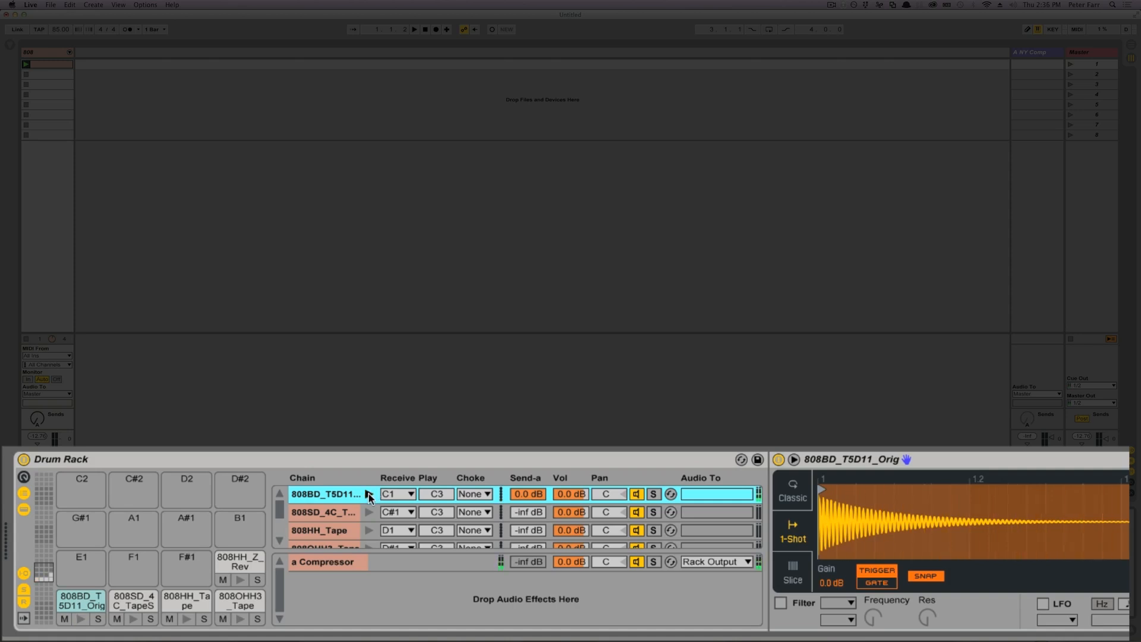
- Bring back the return chain's Compressor and settle its threshold at about -13.8 dB
click(327, 561)
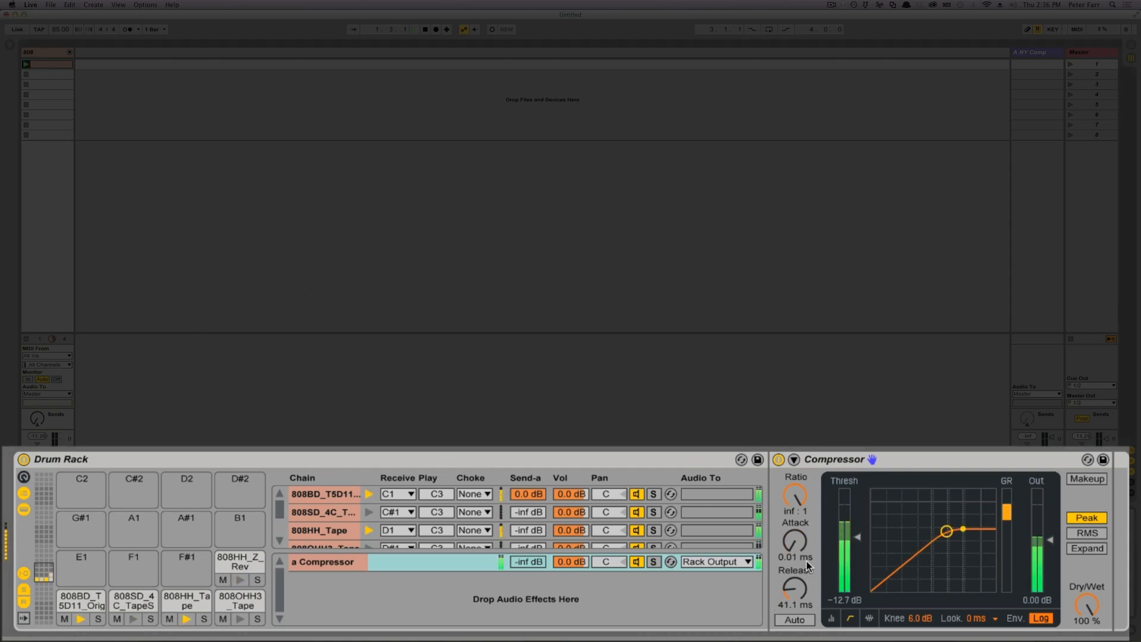
drag(962, 529, 943, 533)
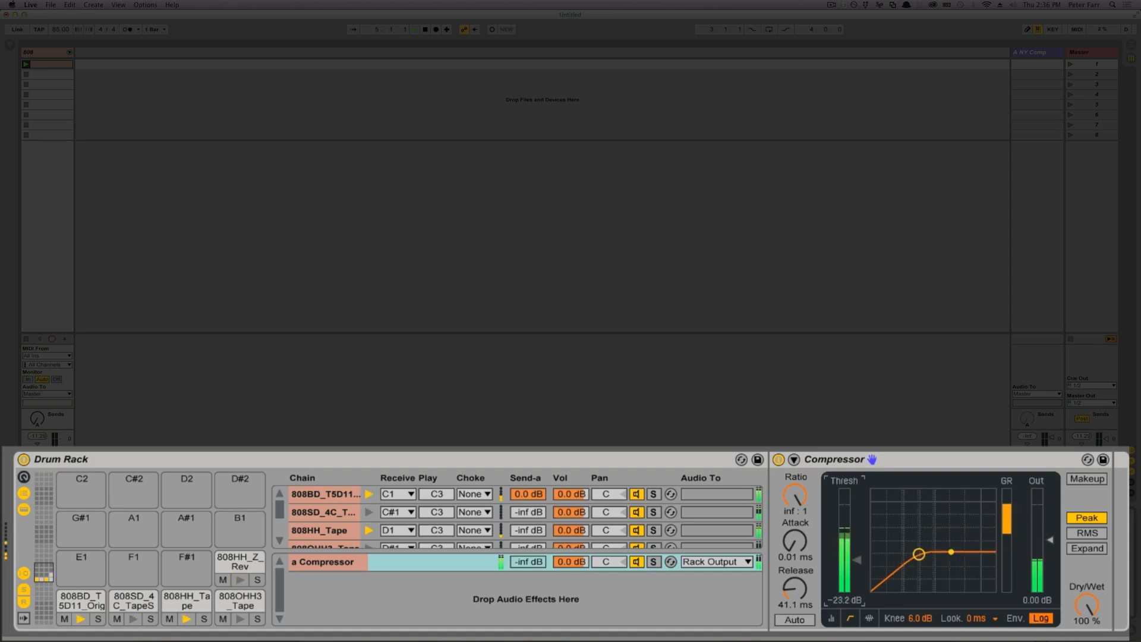
drag(921, 554, 940, 536)
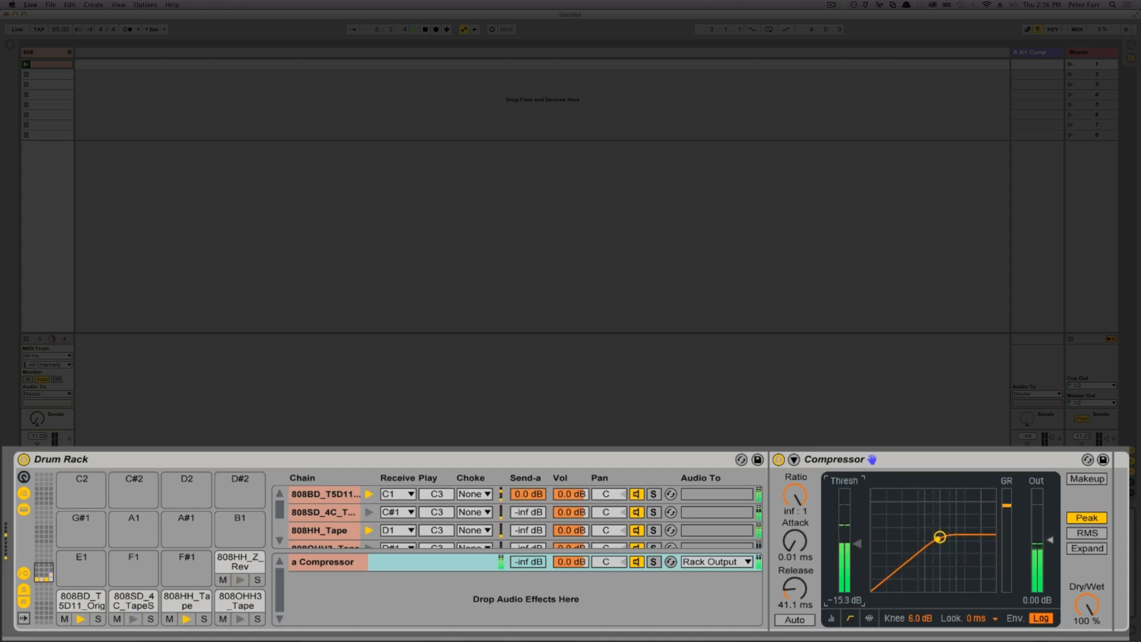
drag(939, 536, 944, 534)
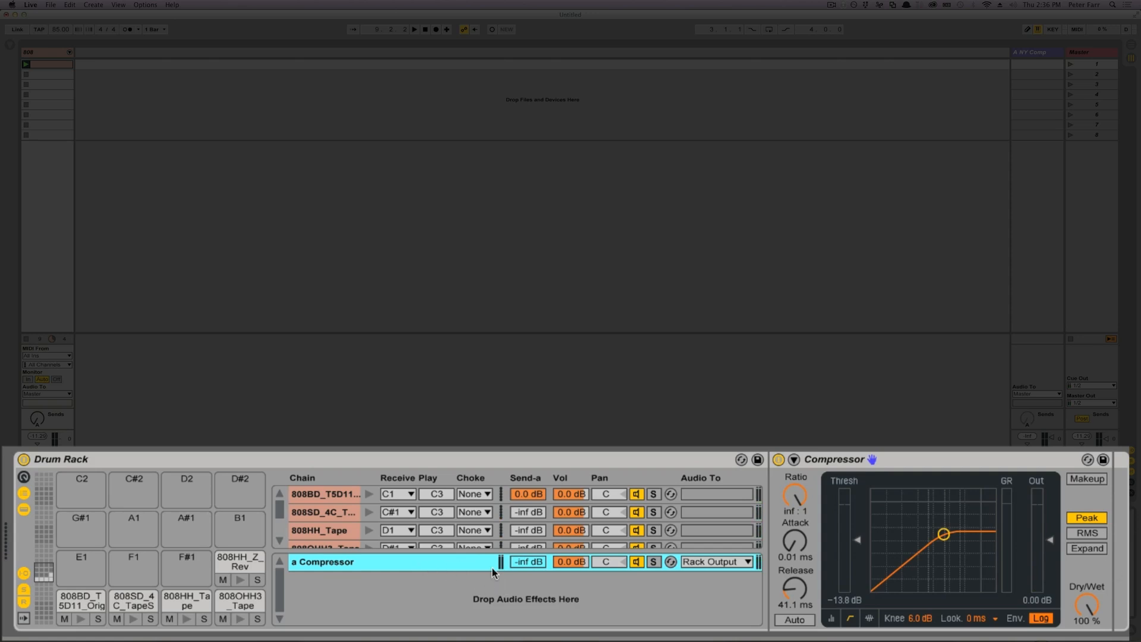
mouse_move(357, 499)
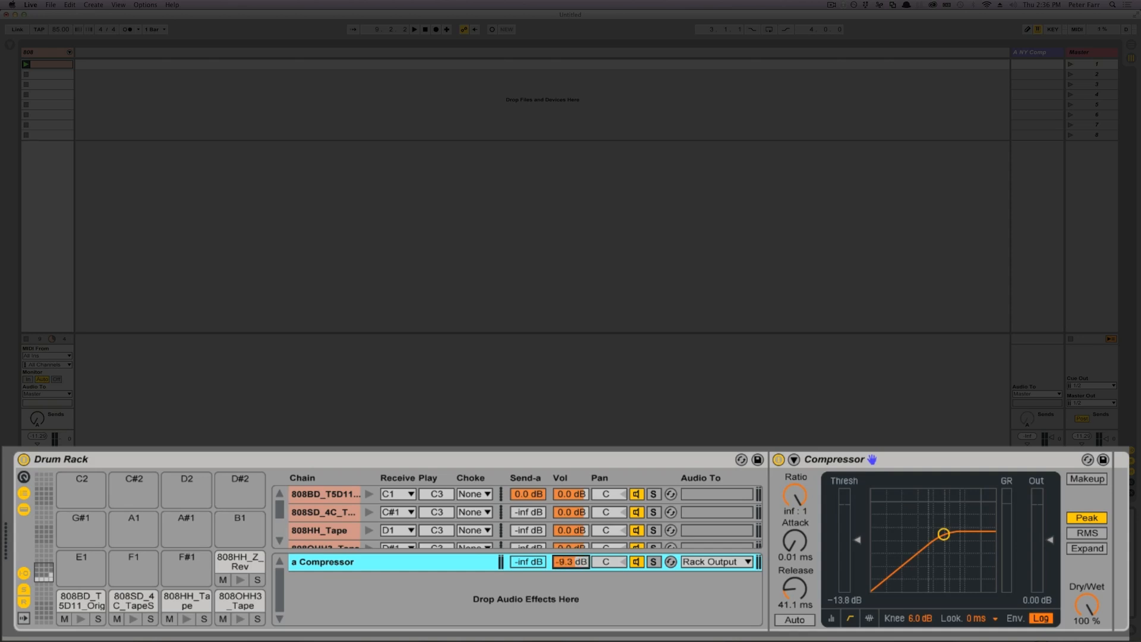
- Pull the Compressor return chain's Vol field down to about -12.7 dB
drag(570, 560, 571, 578)
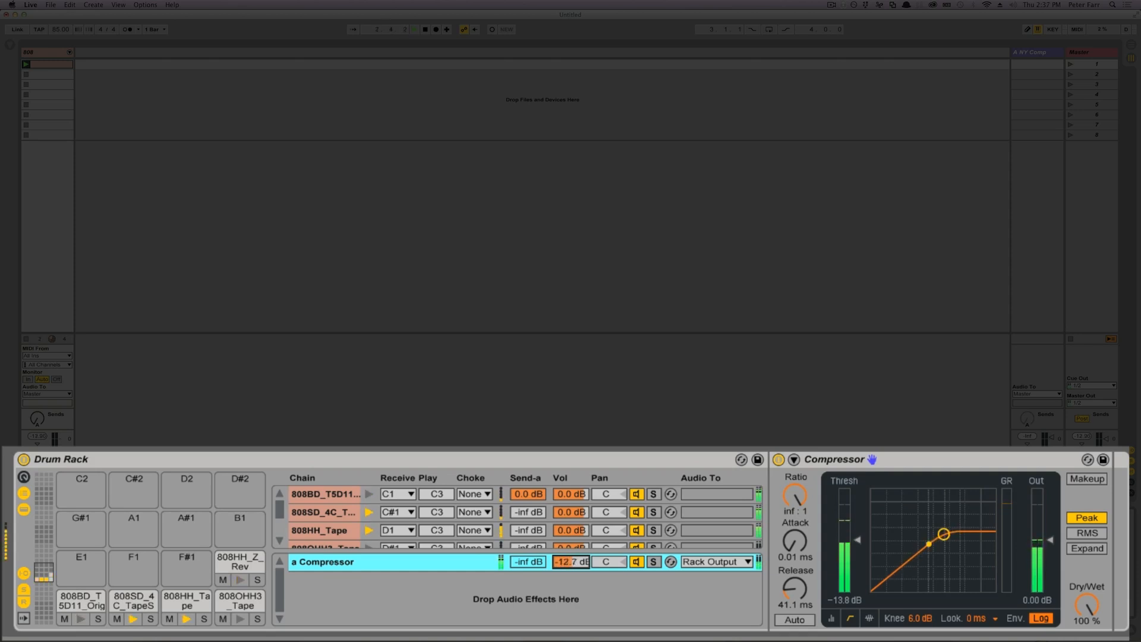
drag(573, 561, 573, 568)
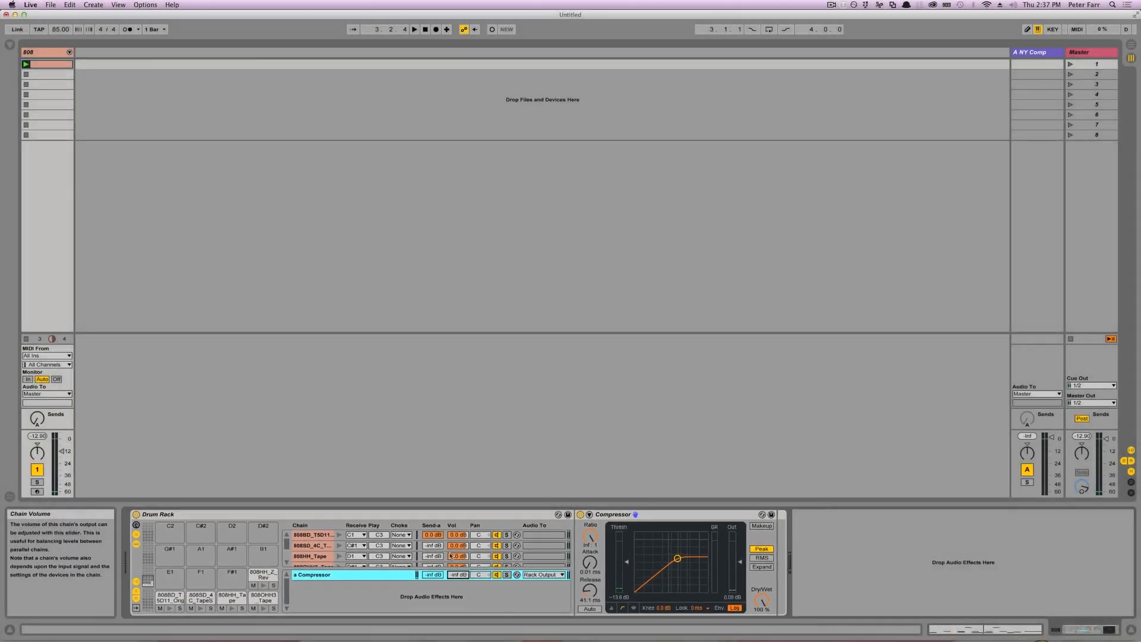
- With the drums playing, drop the A NY Comp Compressor threshold to about -20.1 dB, then stop
click(312, 534)
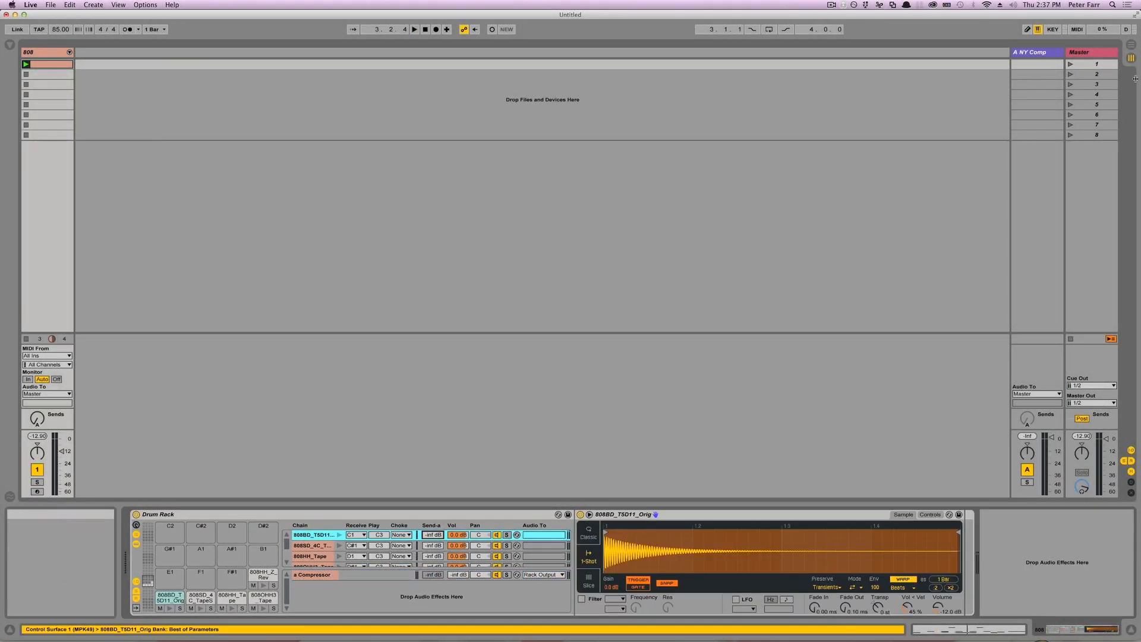
click(313, 574)
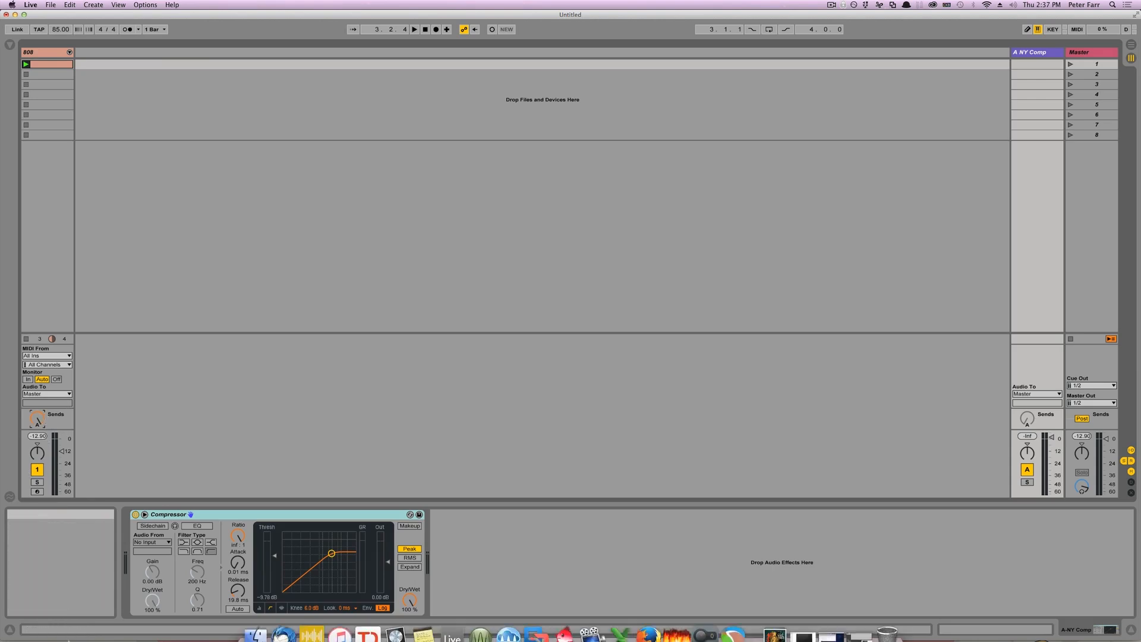
click(169, 513)
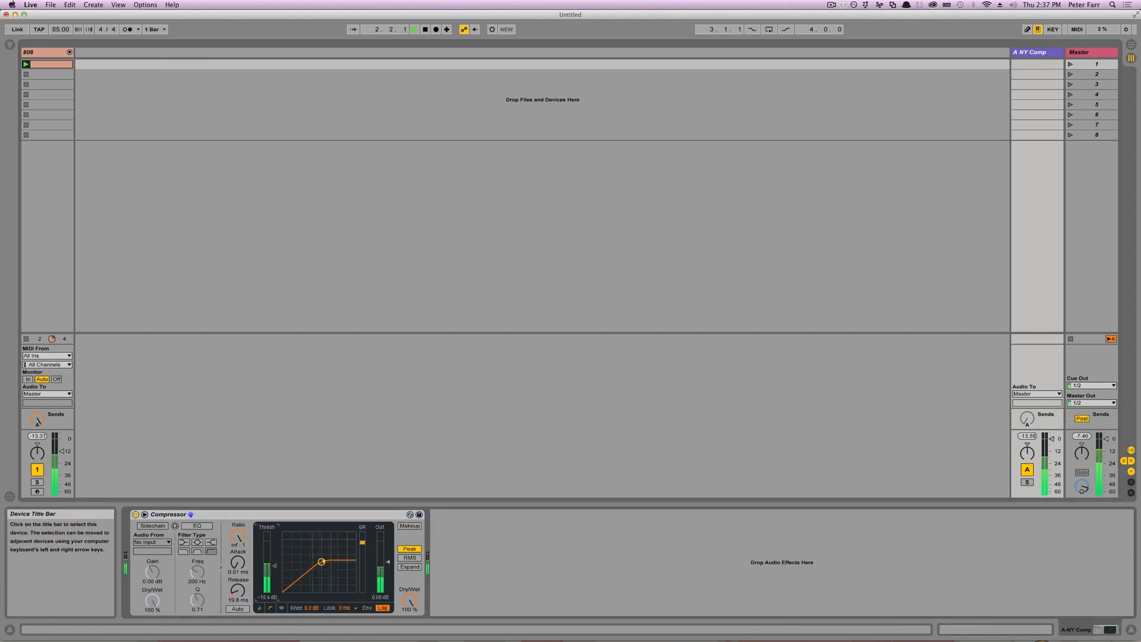
drag(321, 560, 316, 566)
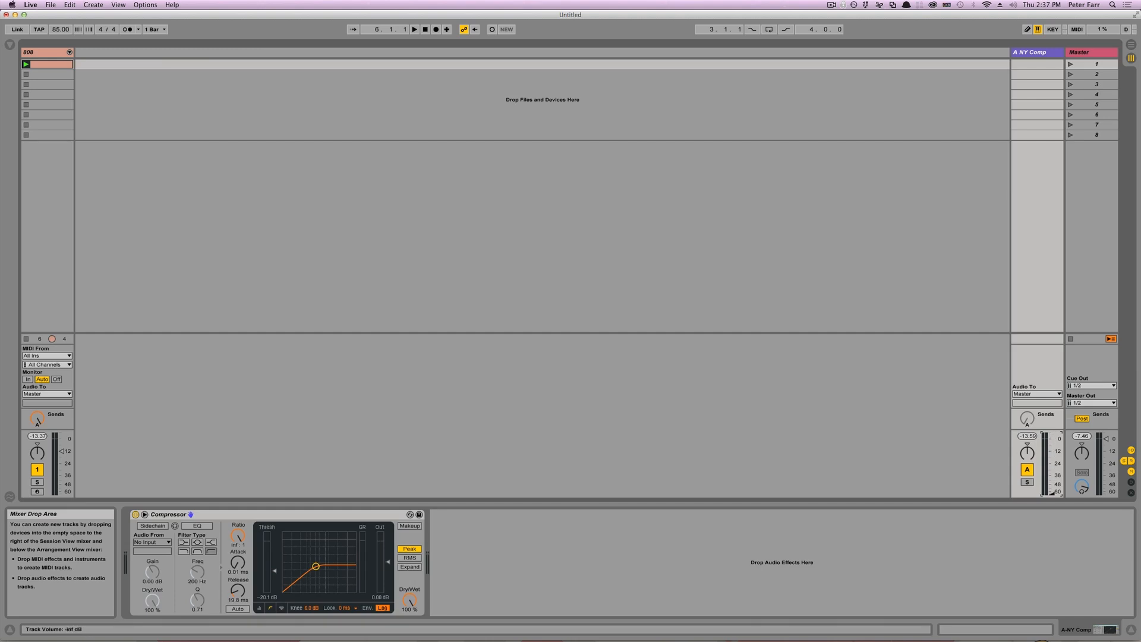
click(415, 29)
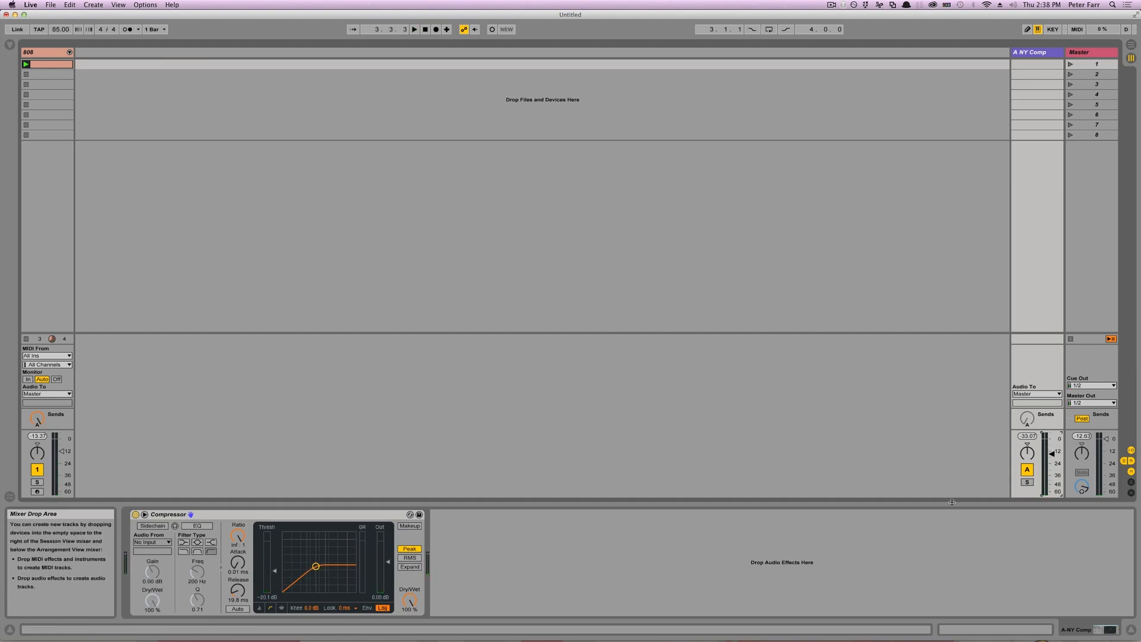
mouse_move(408, 548)
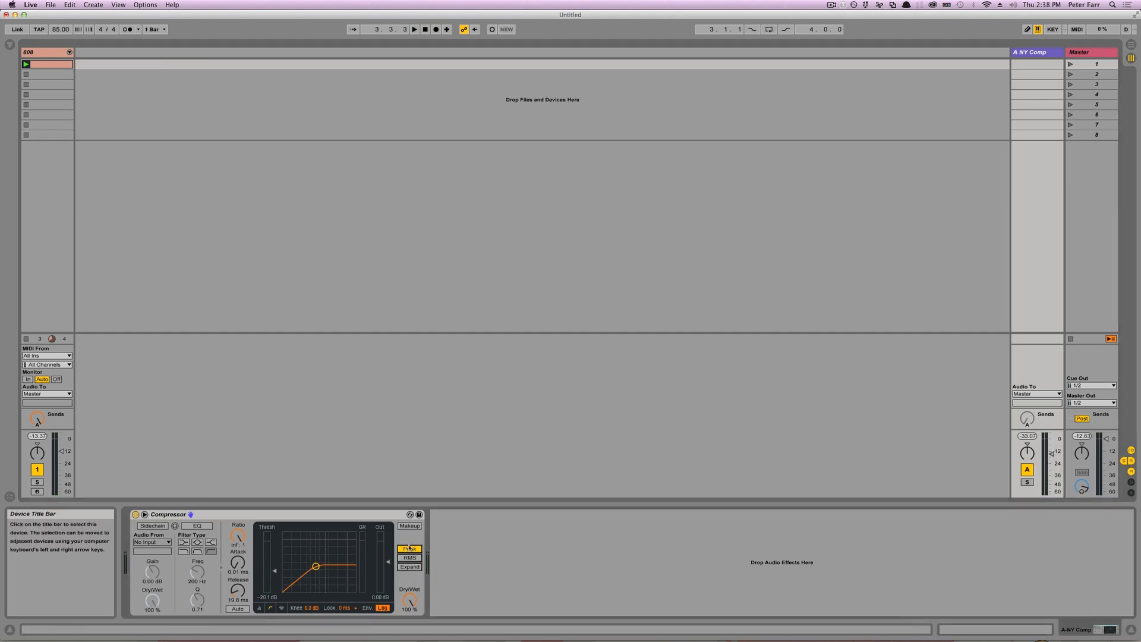
mouse_move(313, 564)
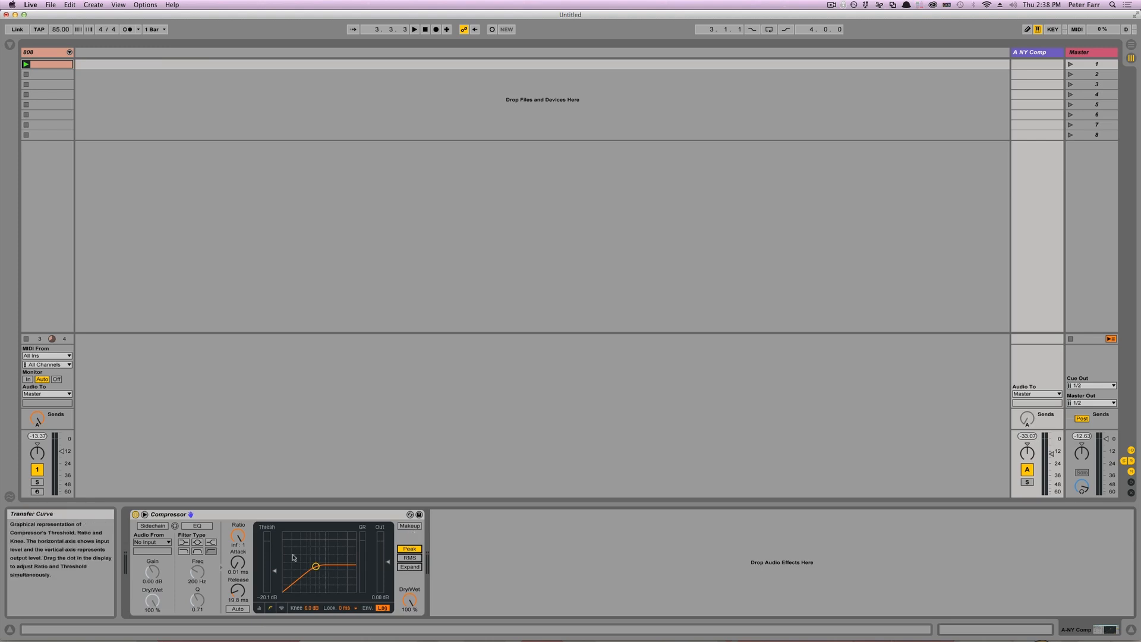
mouse_move(237, 564)
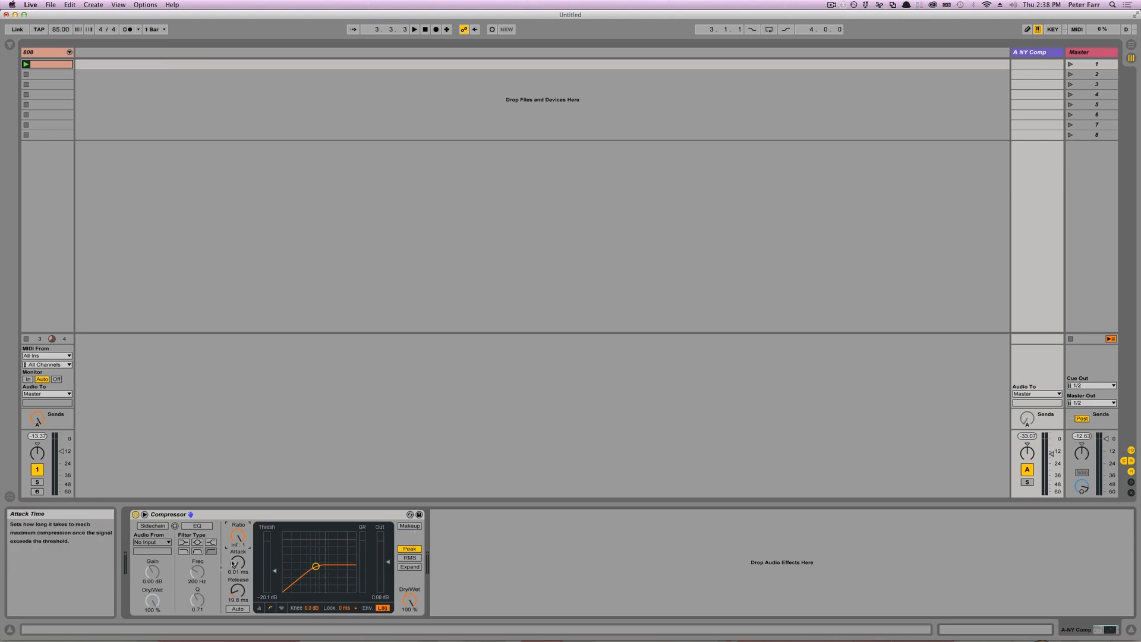
mouse_move(237, 589)
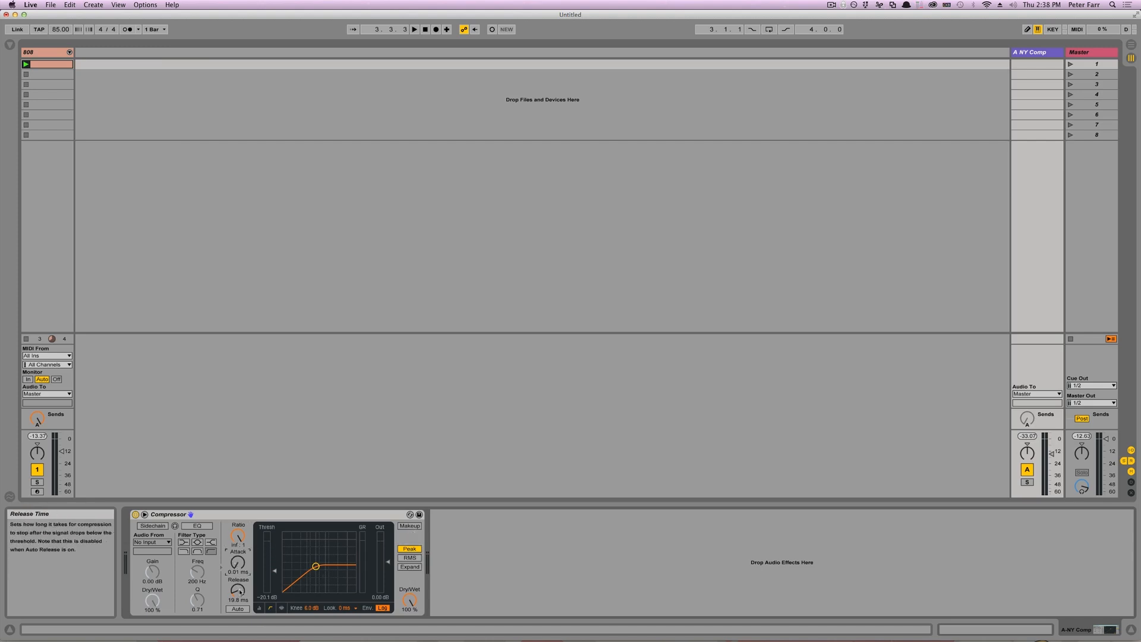